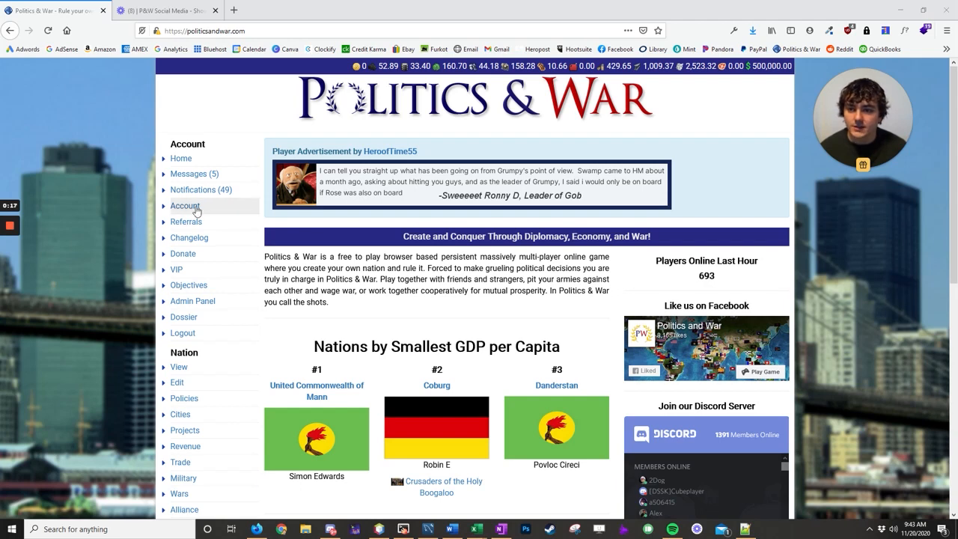
# Go to the Account page and jump to its Settings section.
pyautogui.click(185, 205)
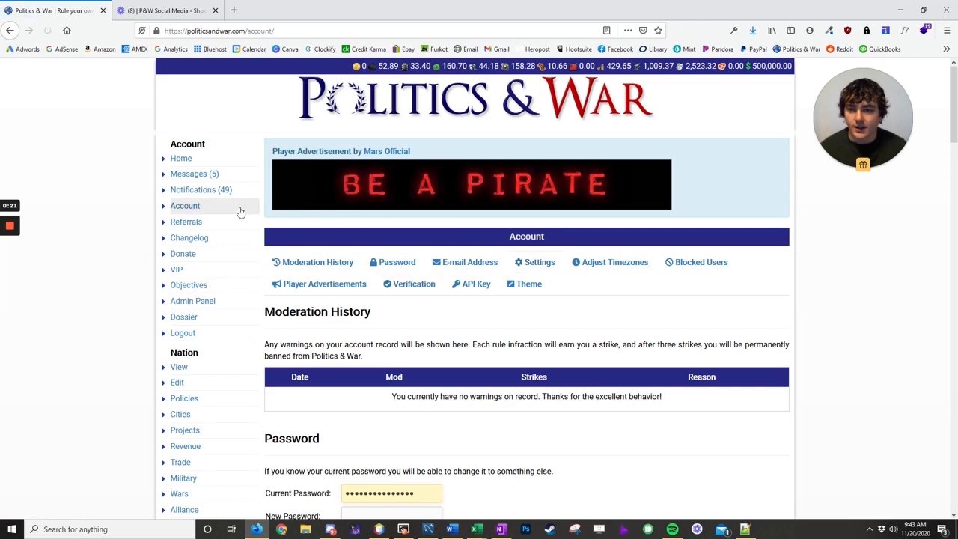
pyautogui.click(534, 262)
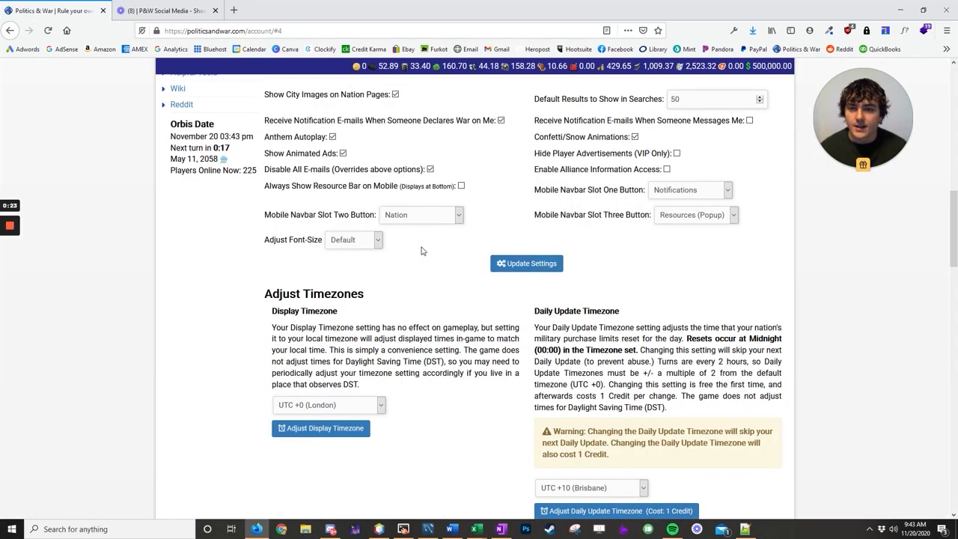
pyautogui.moveTo(368, 241)
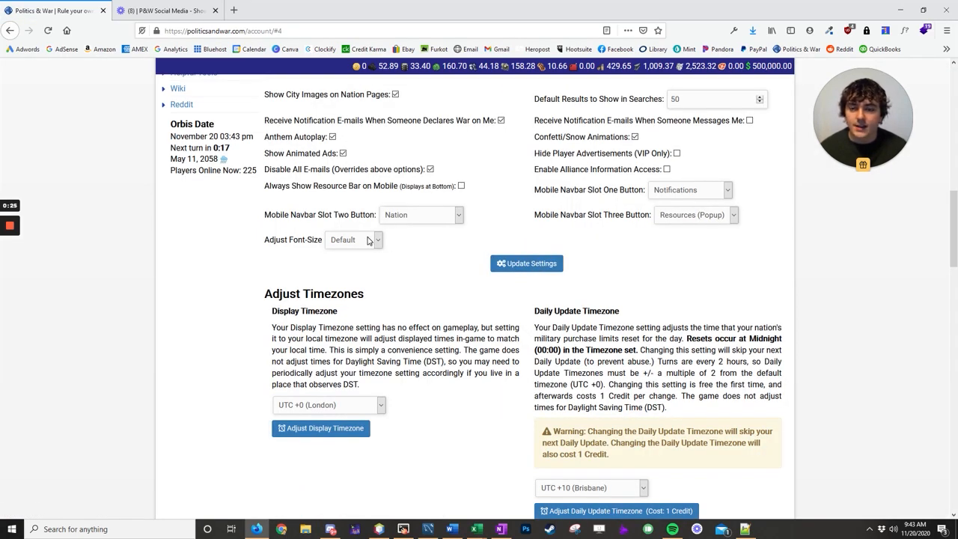
# Set Adjust Font-Size to Extra Small and submit with Update Settings.
pyautogui.click(354, 239)
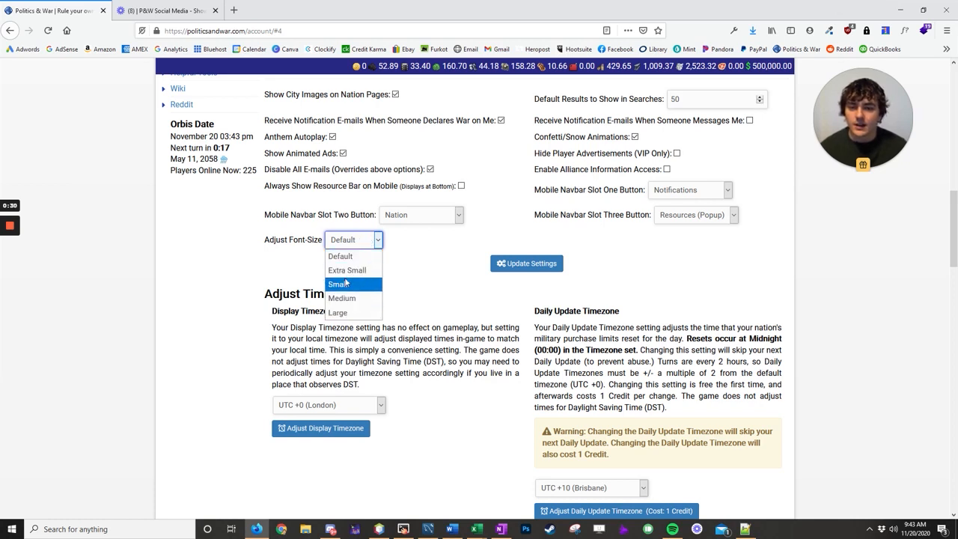
pyautogui.click(347, 270)
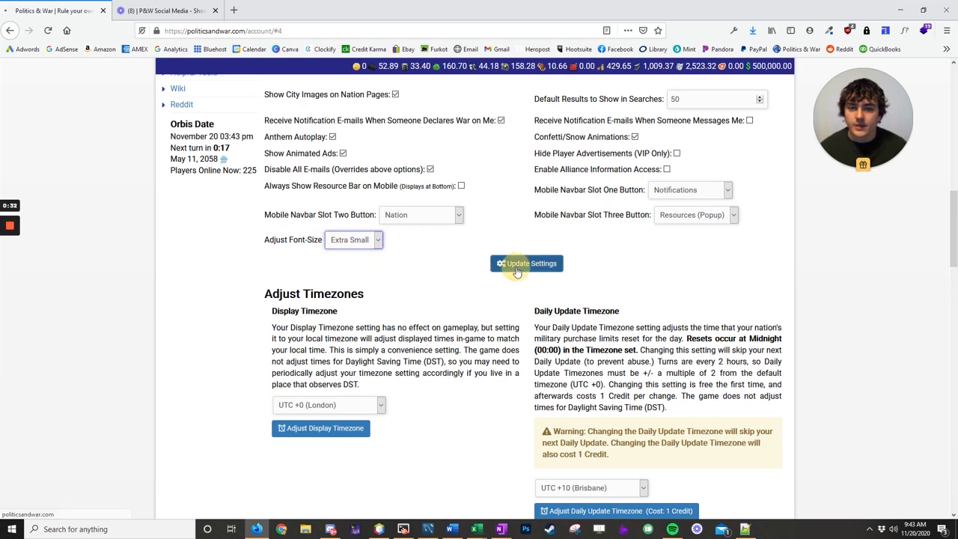
pyautogui.click(527, 263)
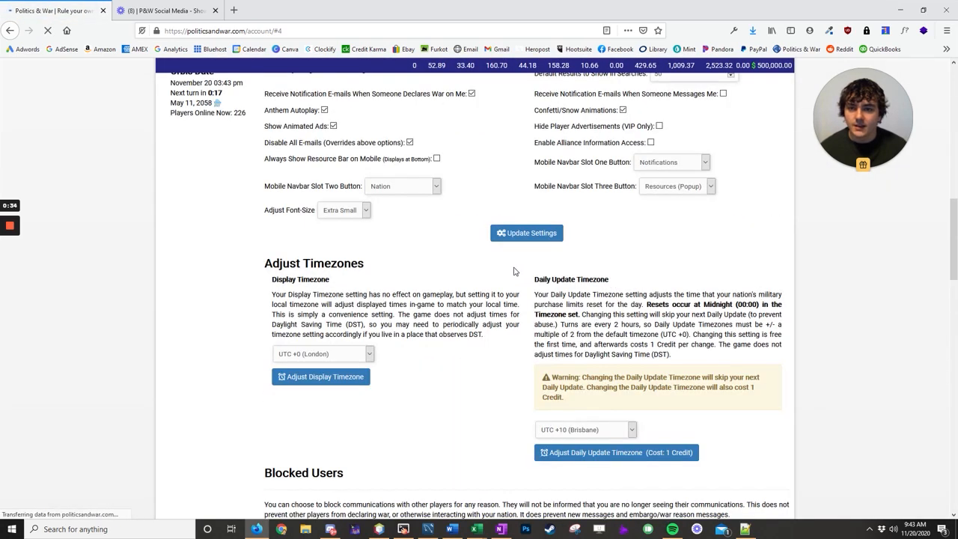
# Change the Adjust Font-Size dropdown from Extra Small to Large.
pyautogui.click(344, 210)
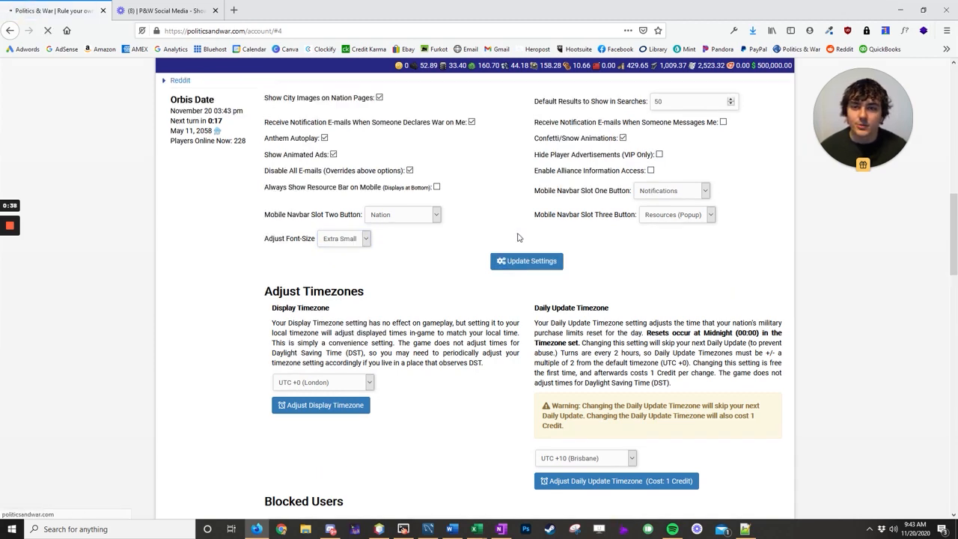
pyautogui.click(344, 256)
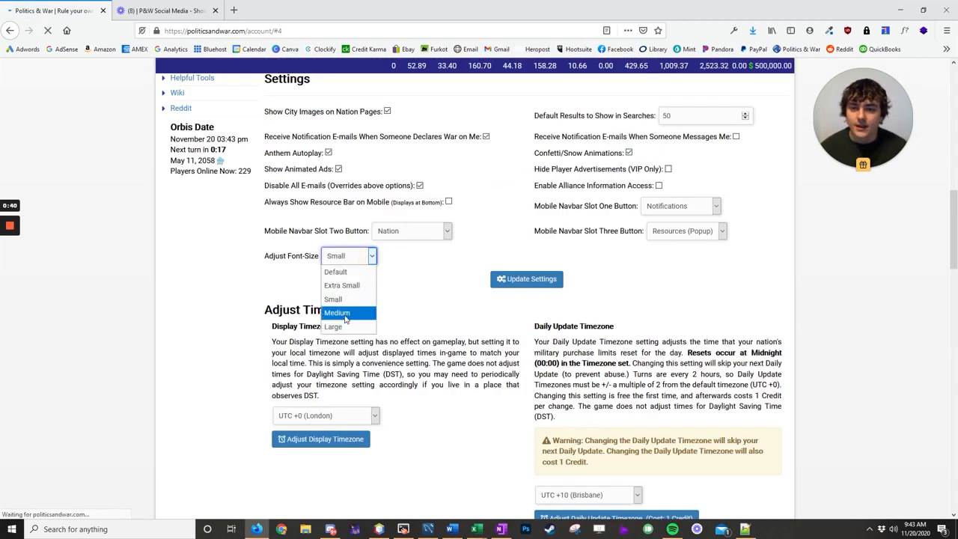
pyautogui.click(334, 326)
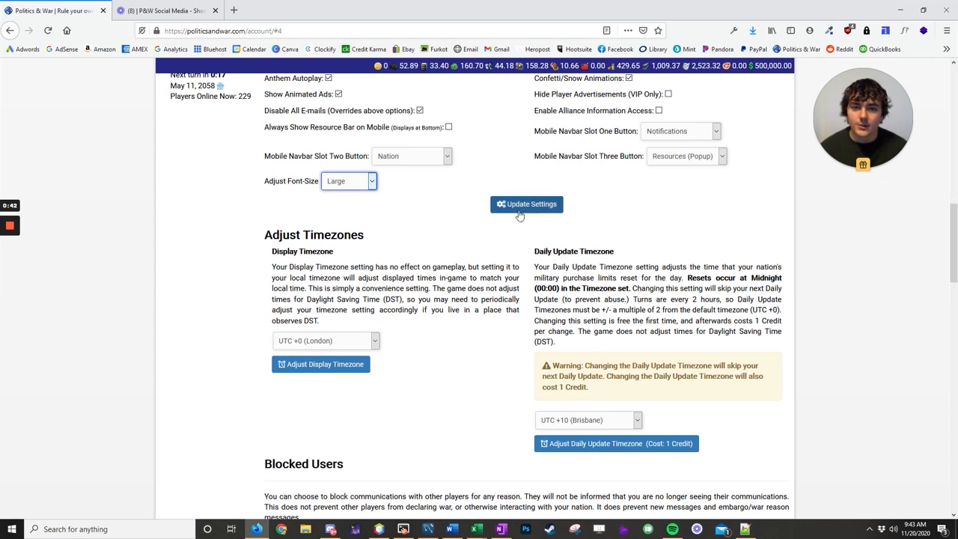